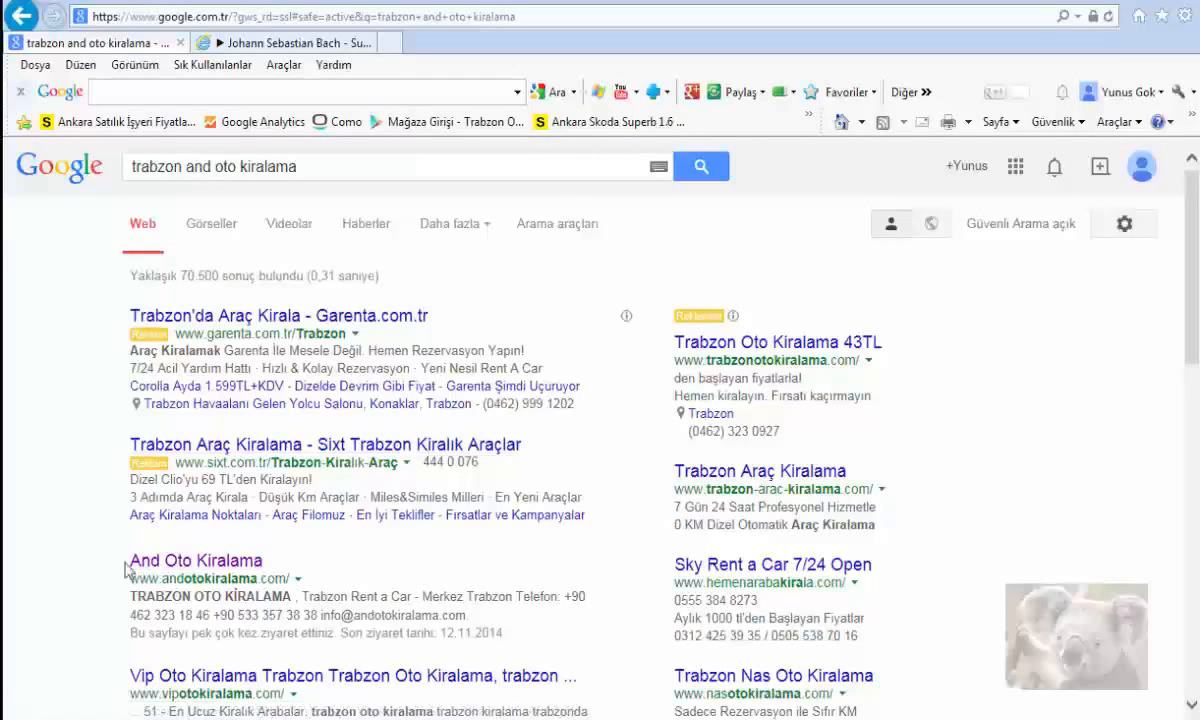
# Open the And Oto Kiralama site from the 'trabzon and oto kiralama' search results.
pyautogui.click(196, 560)
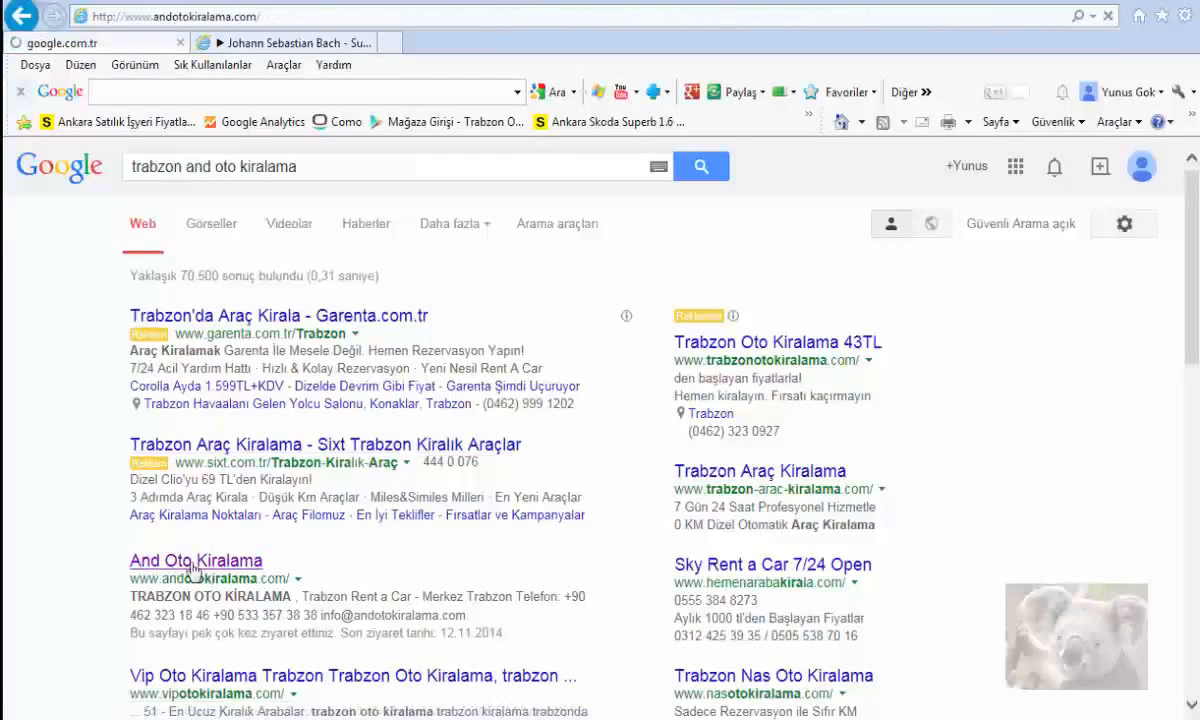
# Browse the And Otomotiv homepage and advance the car-offer slider through two more offers.
pyautogui.click(196, 560)
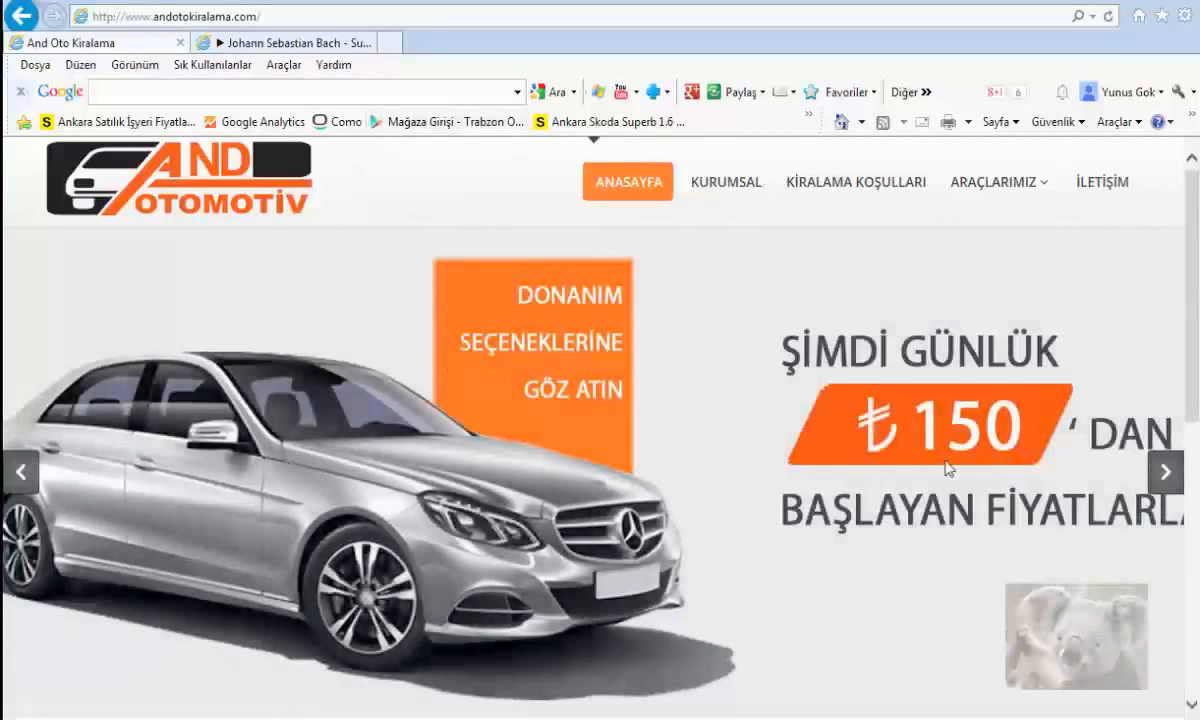
pyautogui.scroll(-3)
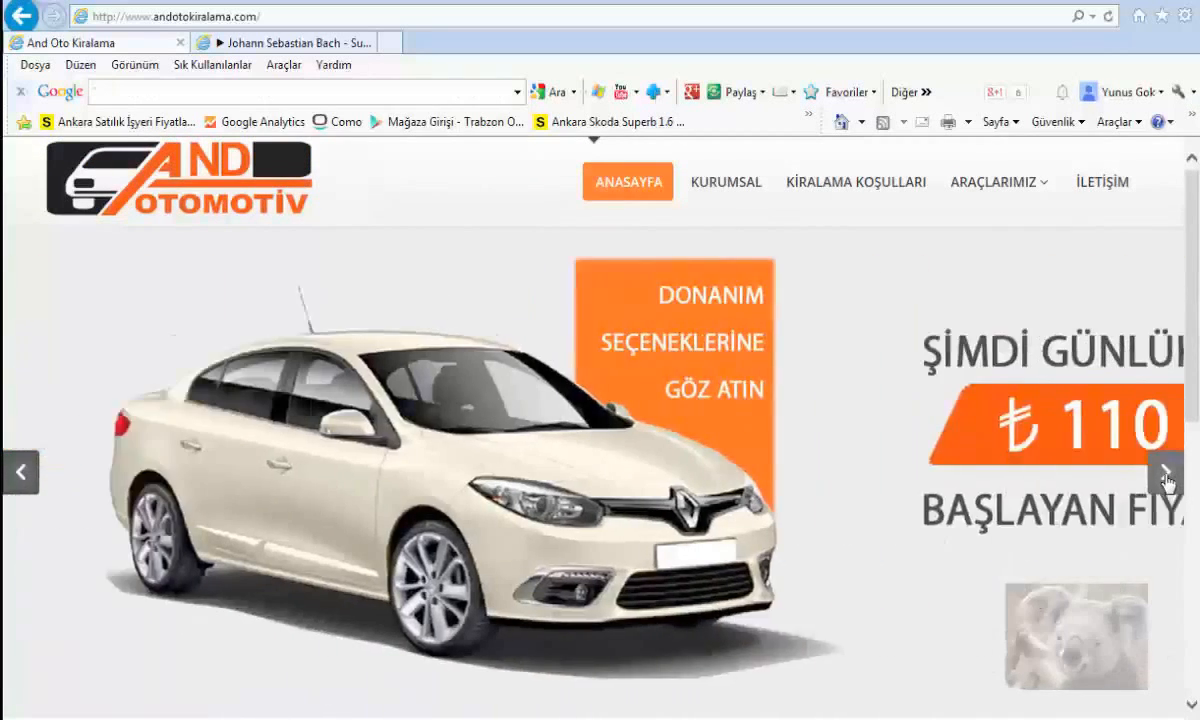
pyautogui.click(1168, 476)
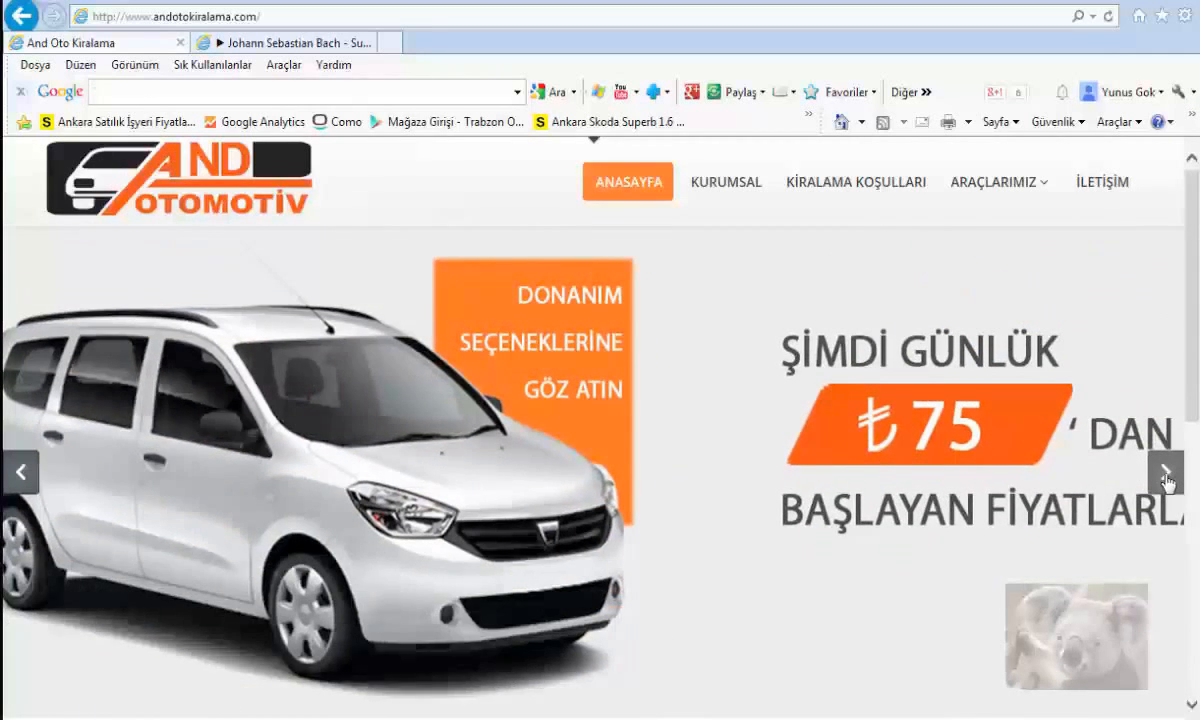
pyautogui.click(1168, 472)
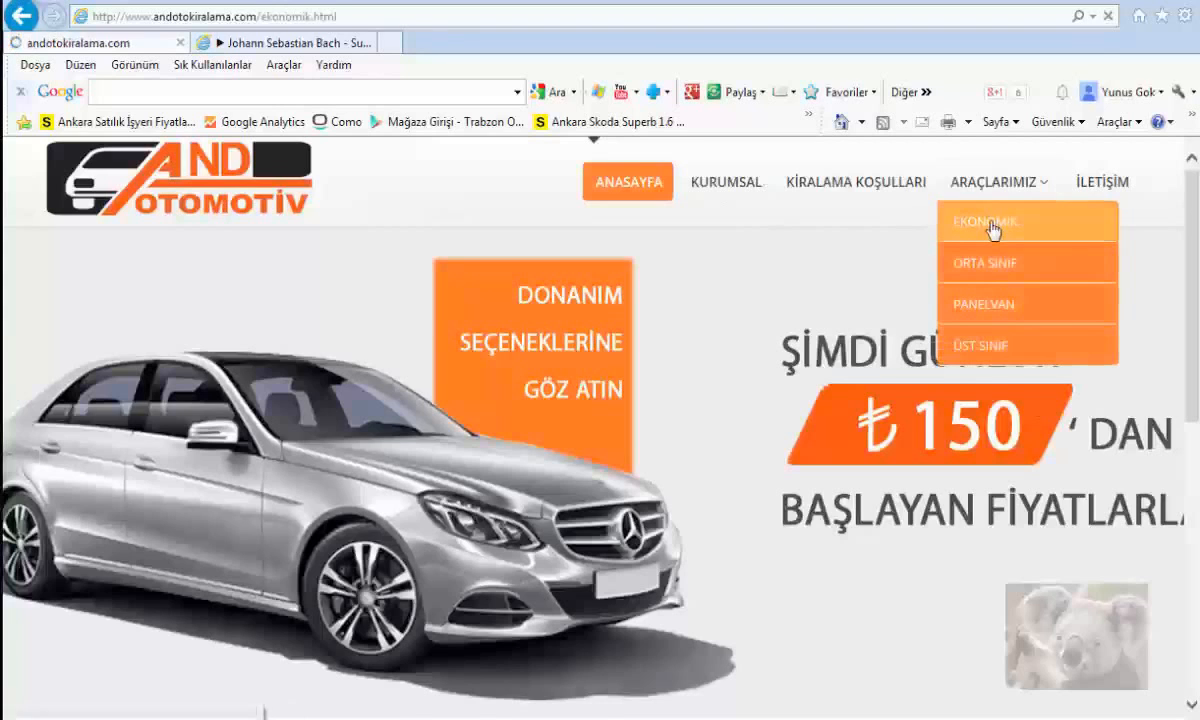
# View the EKONOMİK price list with Ford Fiesta, Clio Symbol and Fiat Albea daily rates.
pyautogui.click(988, 220)
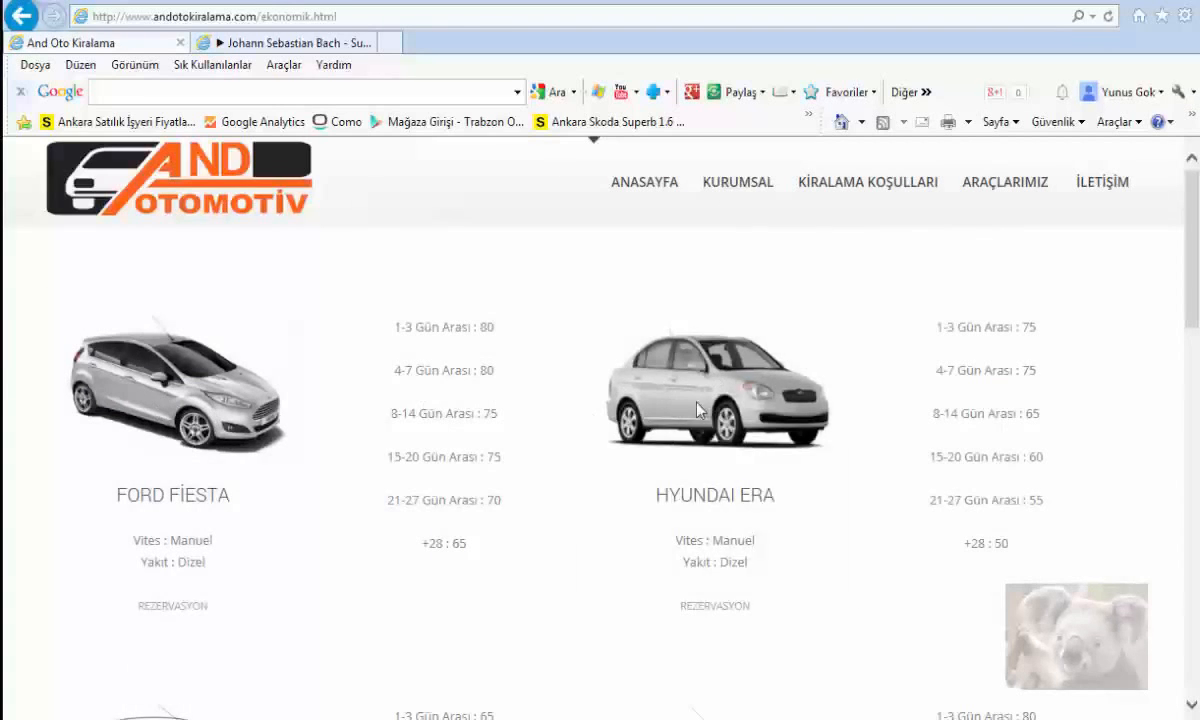
pyautogui.scroll(-3)
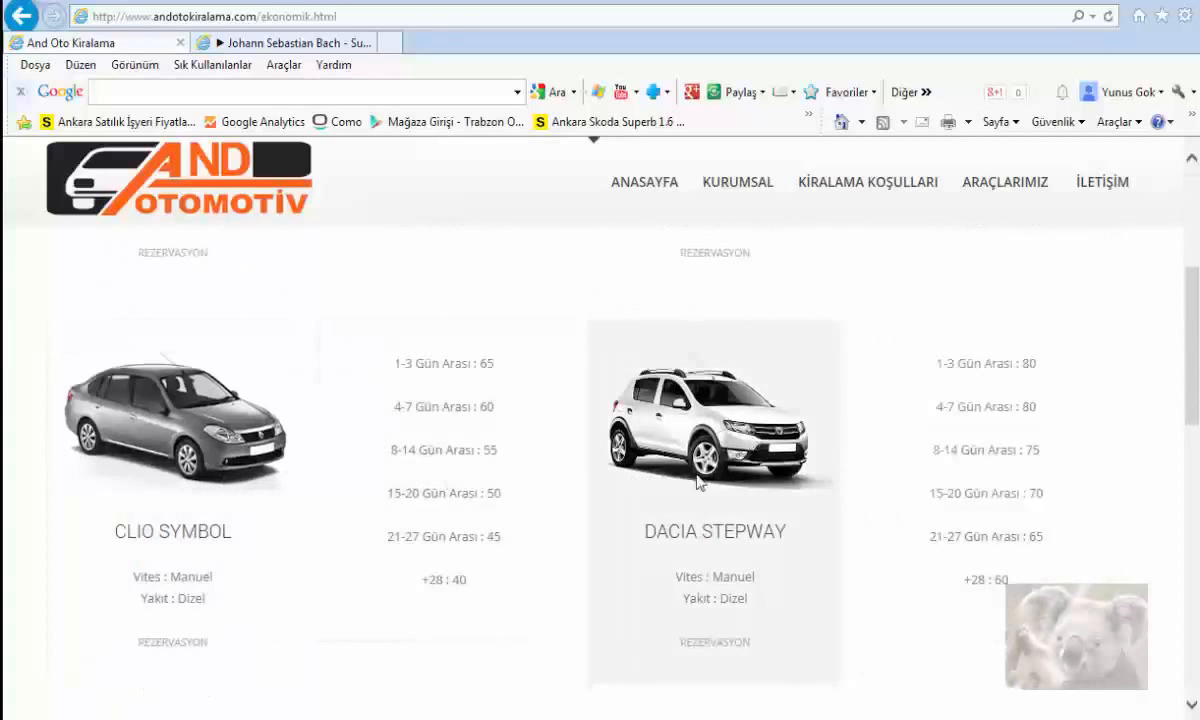
pyautogui.scroll(-3)
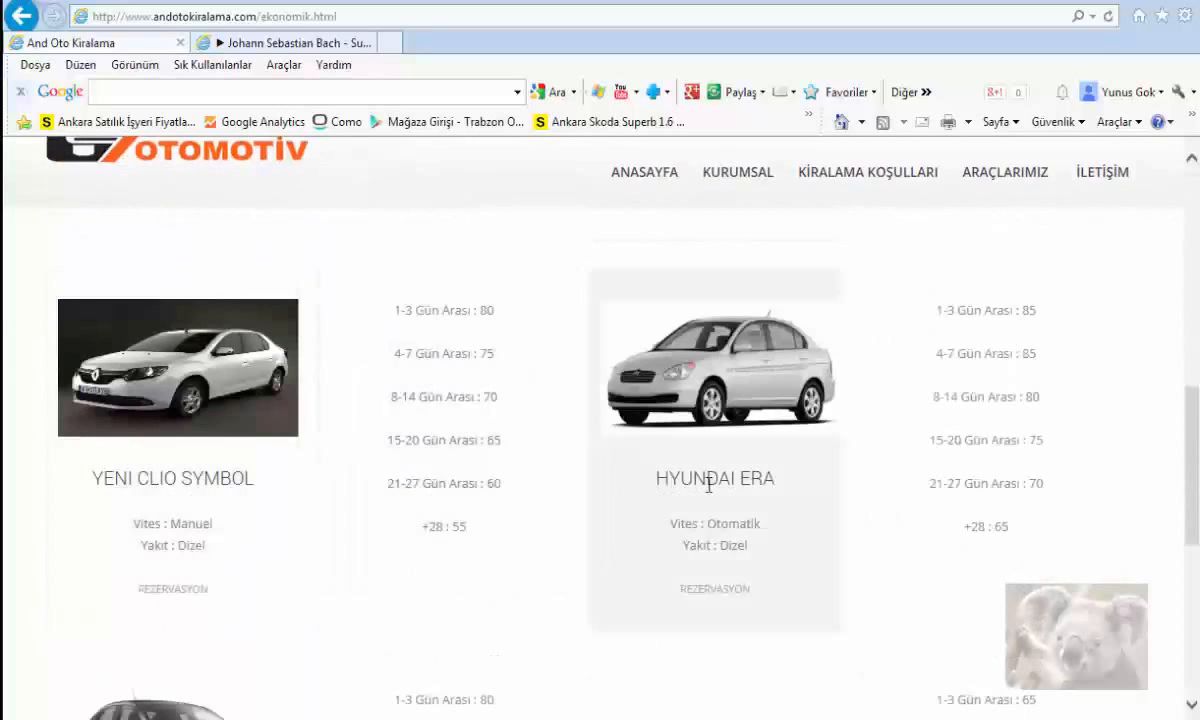
pyautogui.scroll(-3)
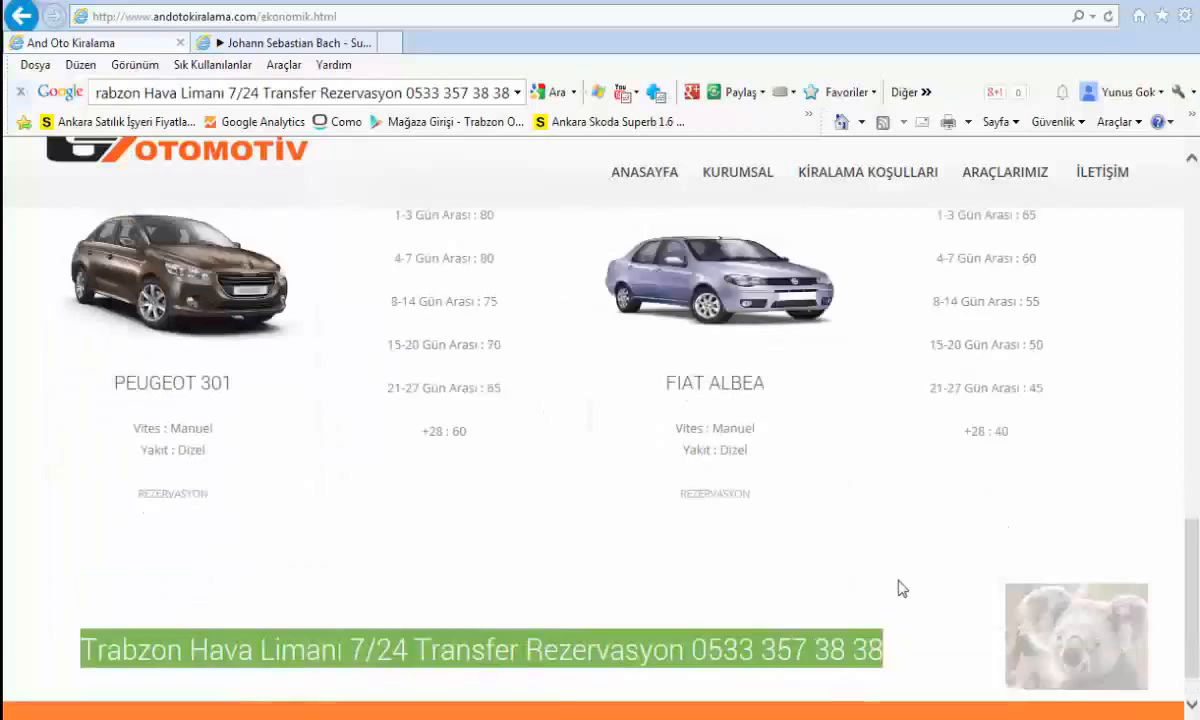
pyautogui.scroll(-3)
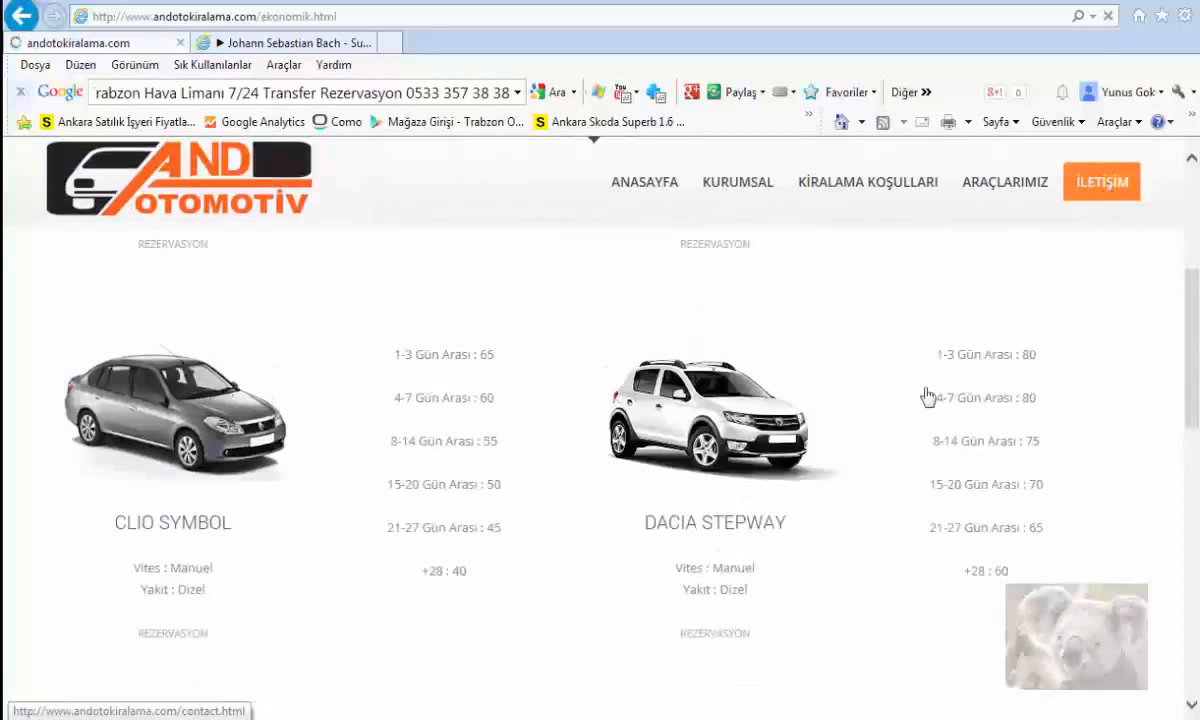
# View the İLETİŞİM page's address and phone details, then return home via the AND OTOMOTİV logo.
pyautogui.click(1100, 180)
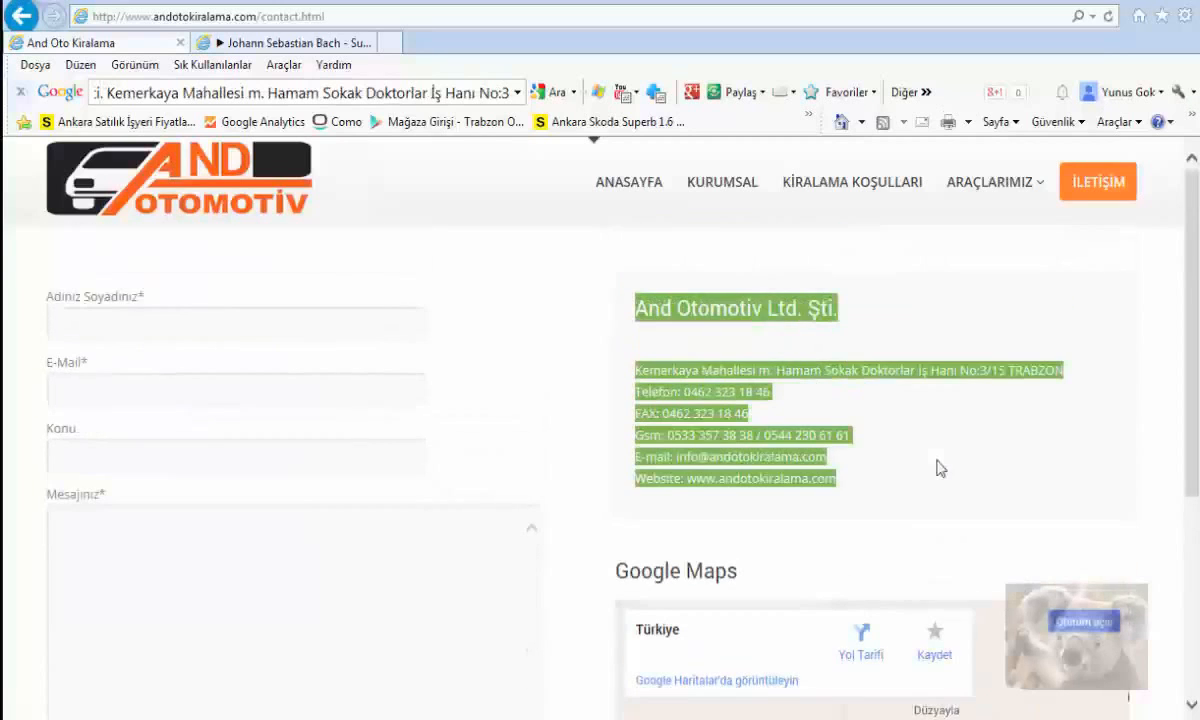
pyautogui.click(150, 184)
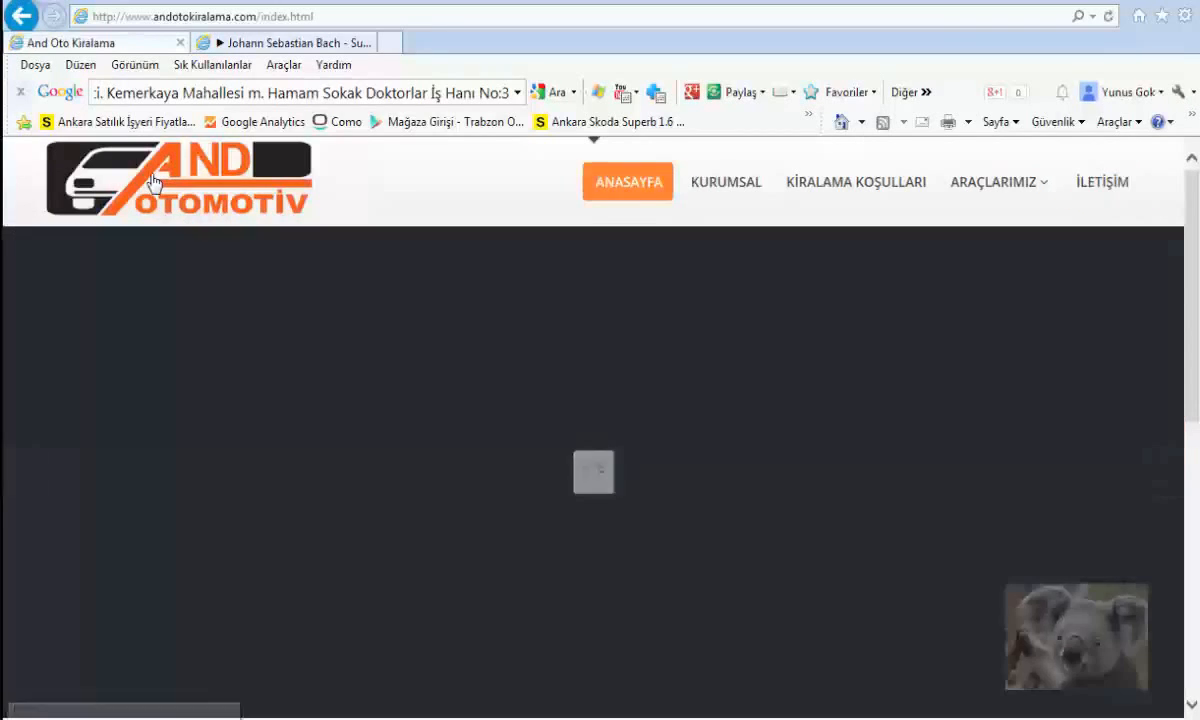